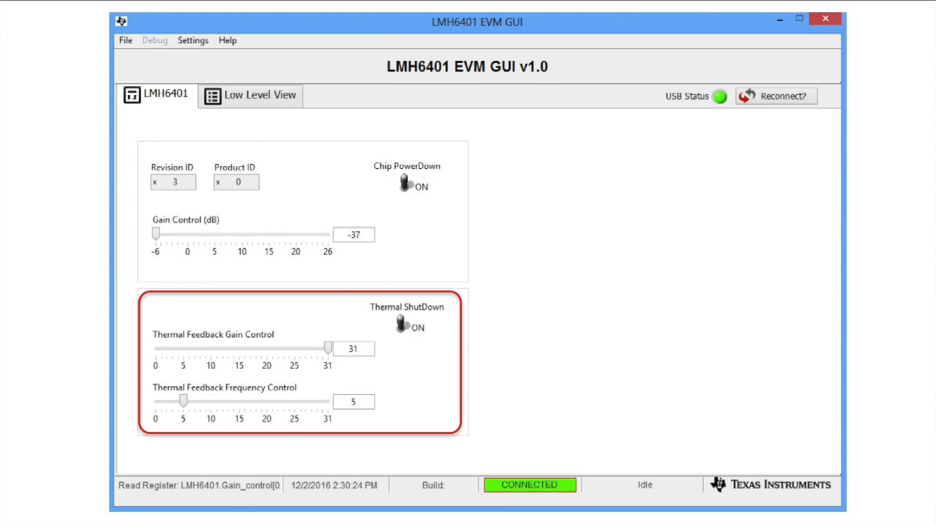
Show the Low Level View register map with each register's address, default, mode, size and value
{"action": "left_click", "coordinate": [250, 95]}
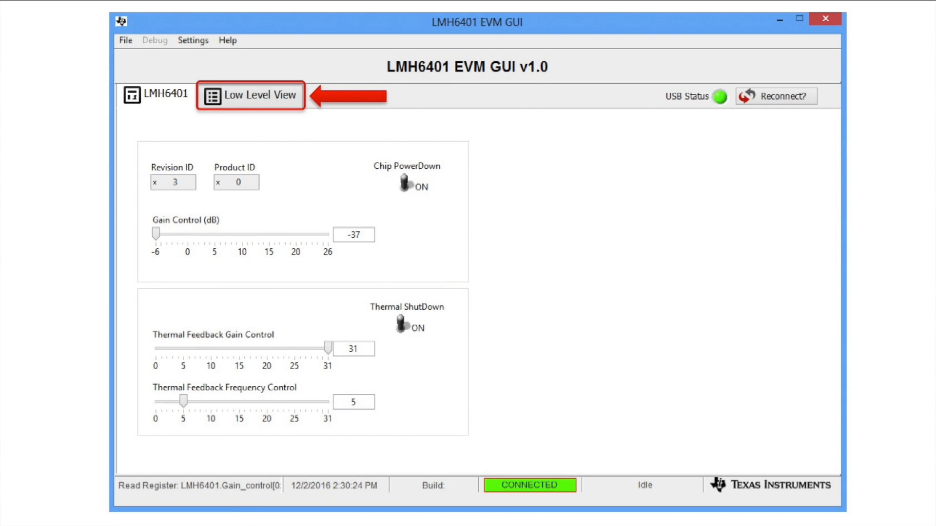
{"action": "left_click", "coordinate": [251, 95]}
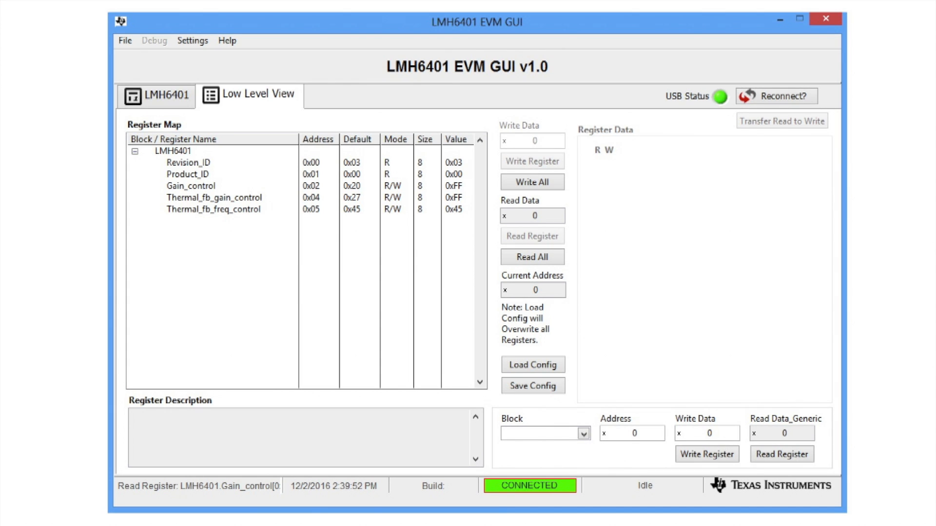